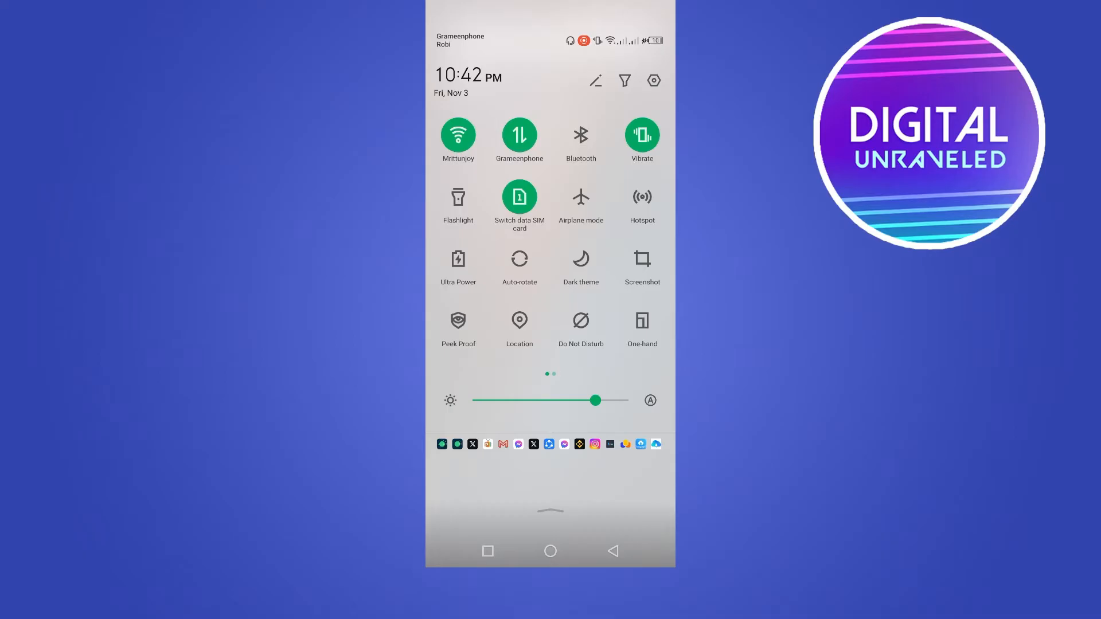
# Toggle the Wi-Fi tile off and back on to reconnect the phone
pyautogui.click(457, 136)
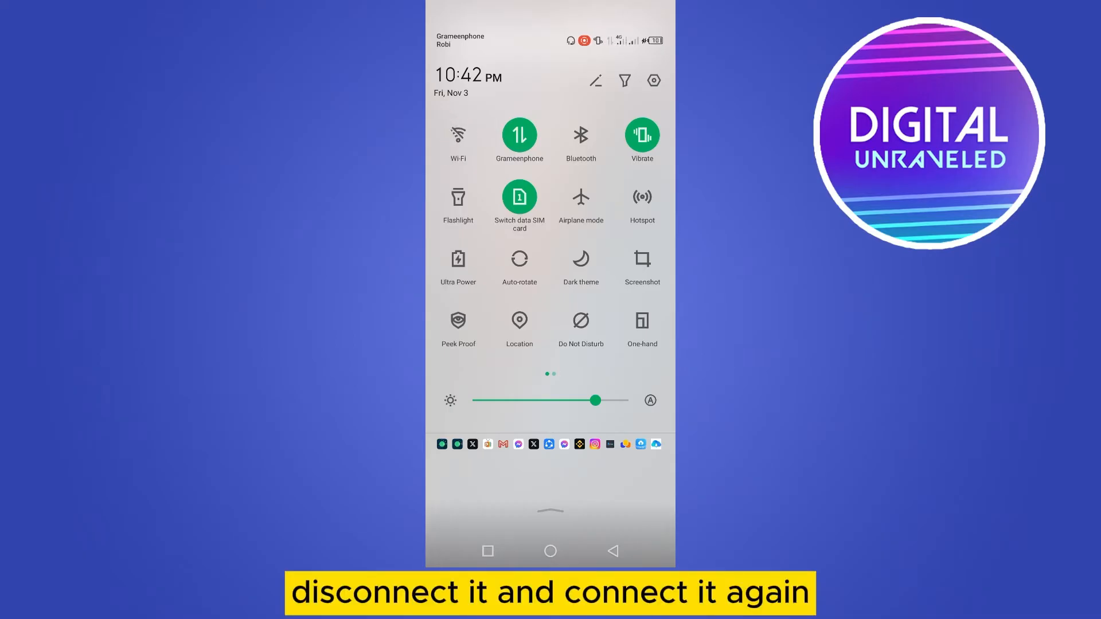
pyautogui.click(458, 135)
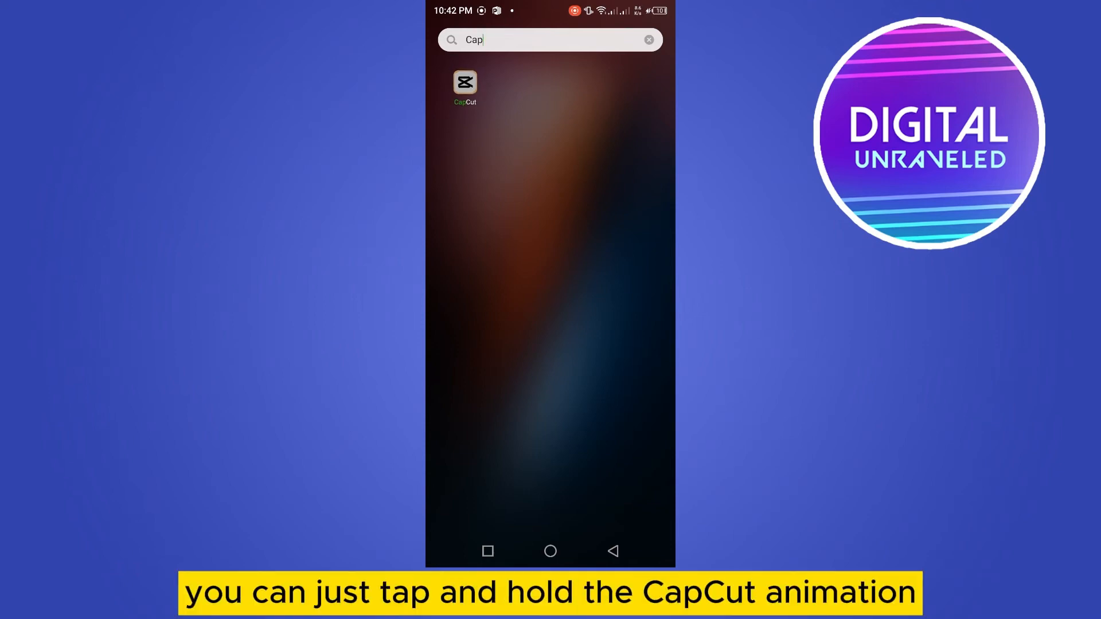
# Visit CapCut's App info from its long-press menu, then search 'Cap' in the app drawer
pyautogui.click(464, 82)
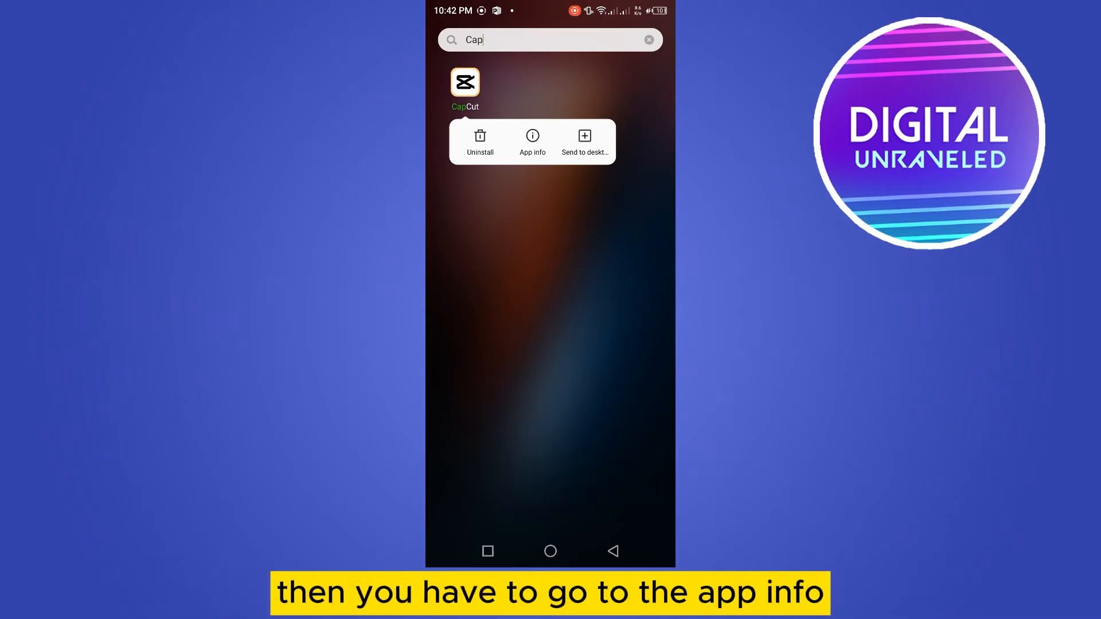
pyautogui.click(531, 140)
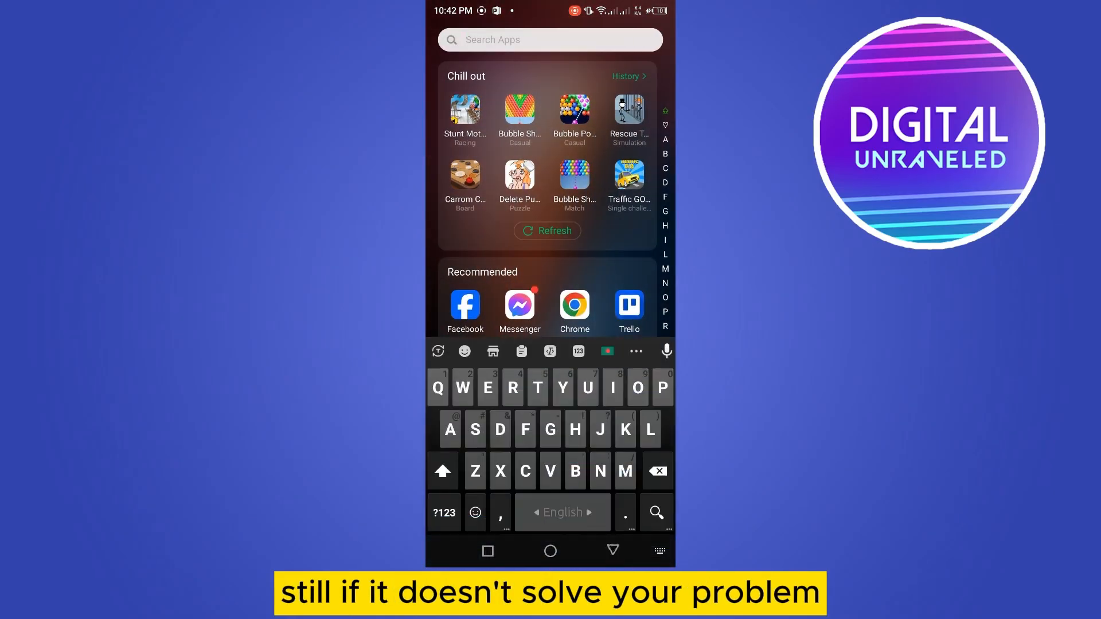
pyautogui.write('Cap')
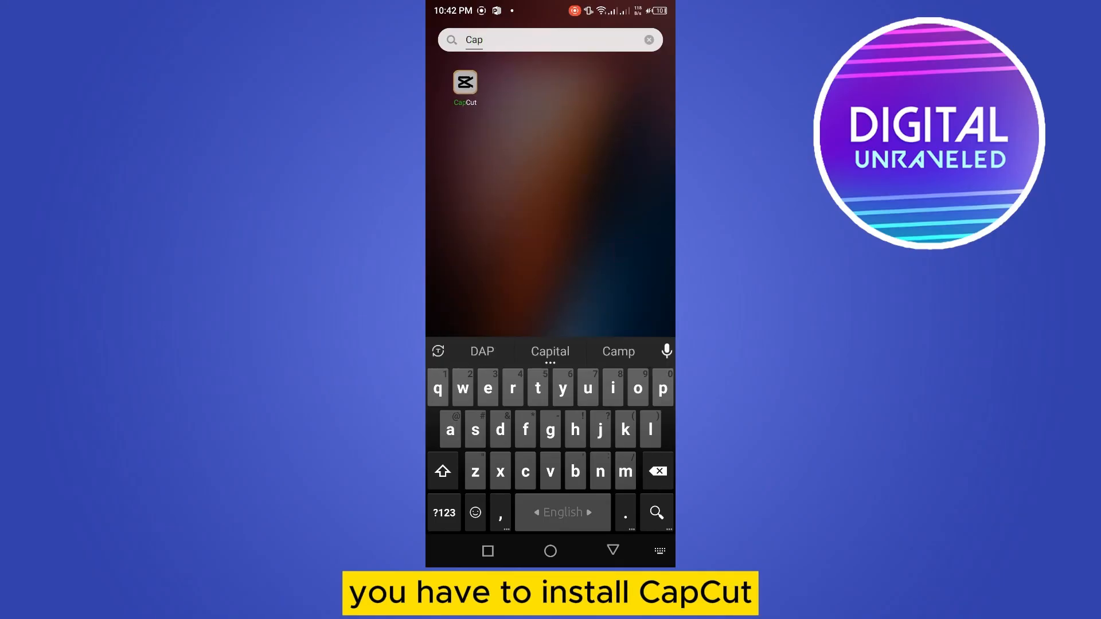